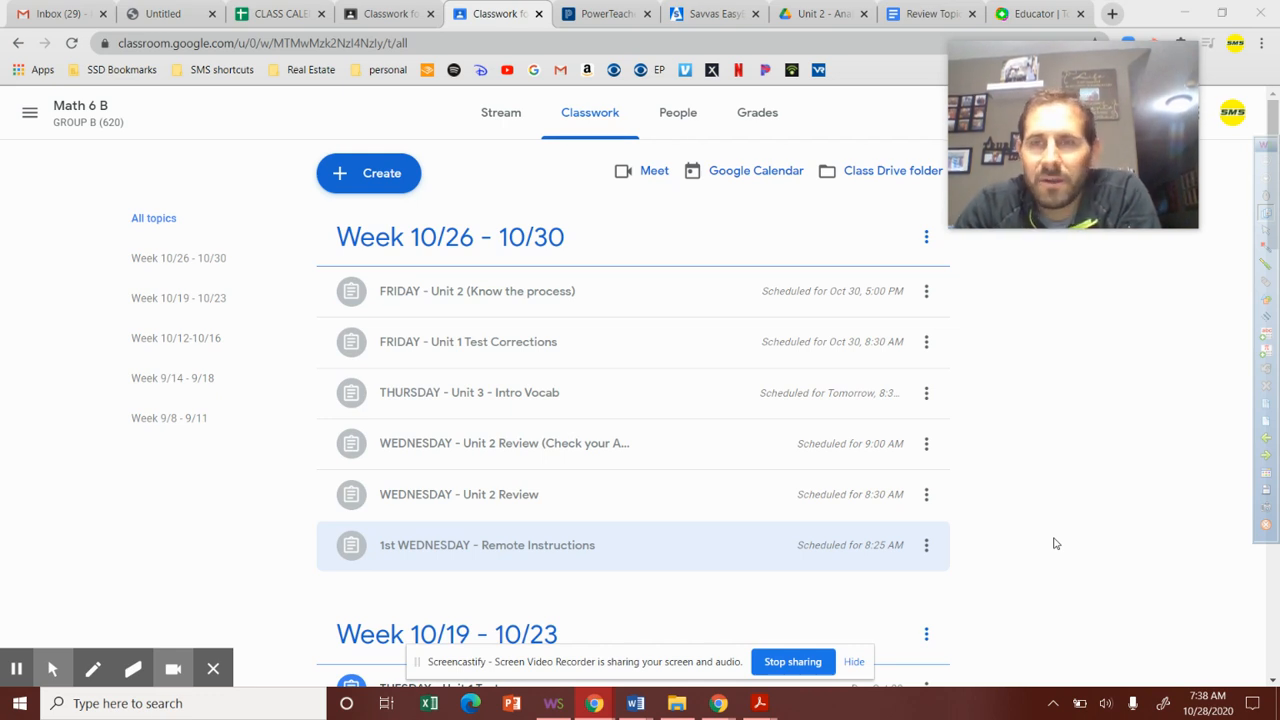
pyautogui.moveTo(372, 552)
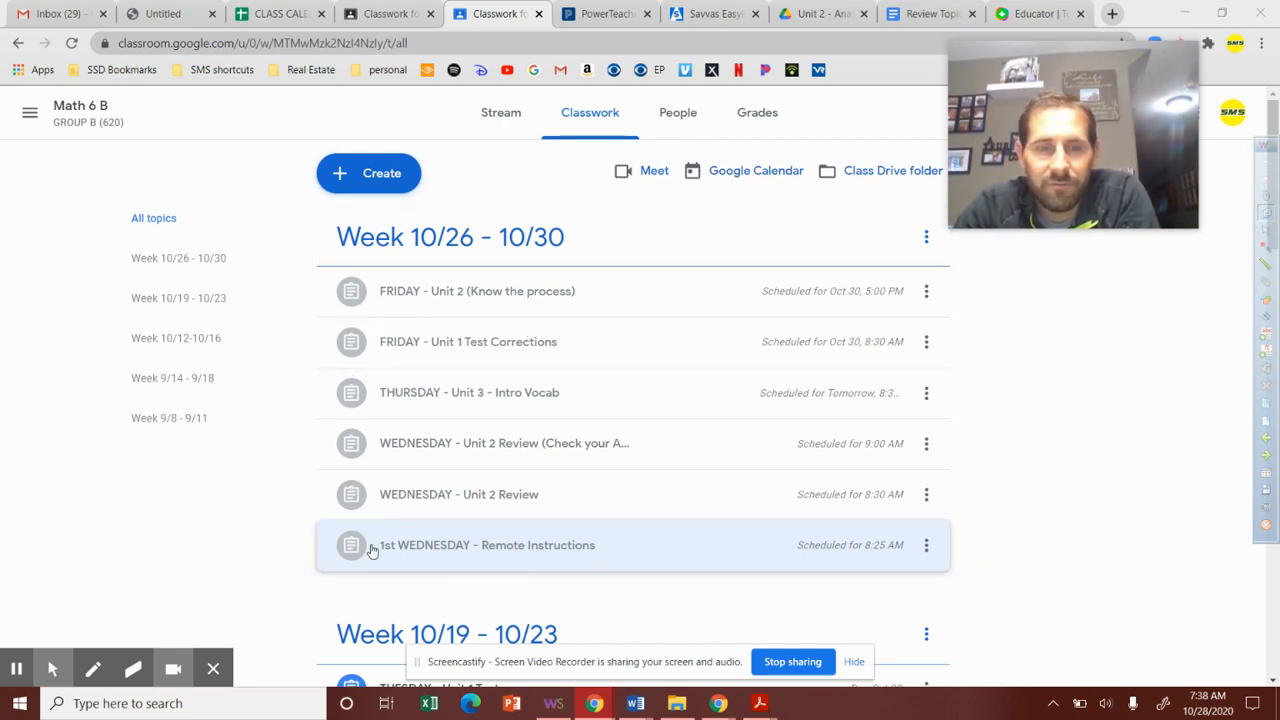
pyautogui.moveTo(458, 512)
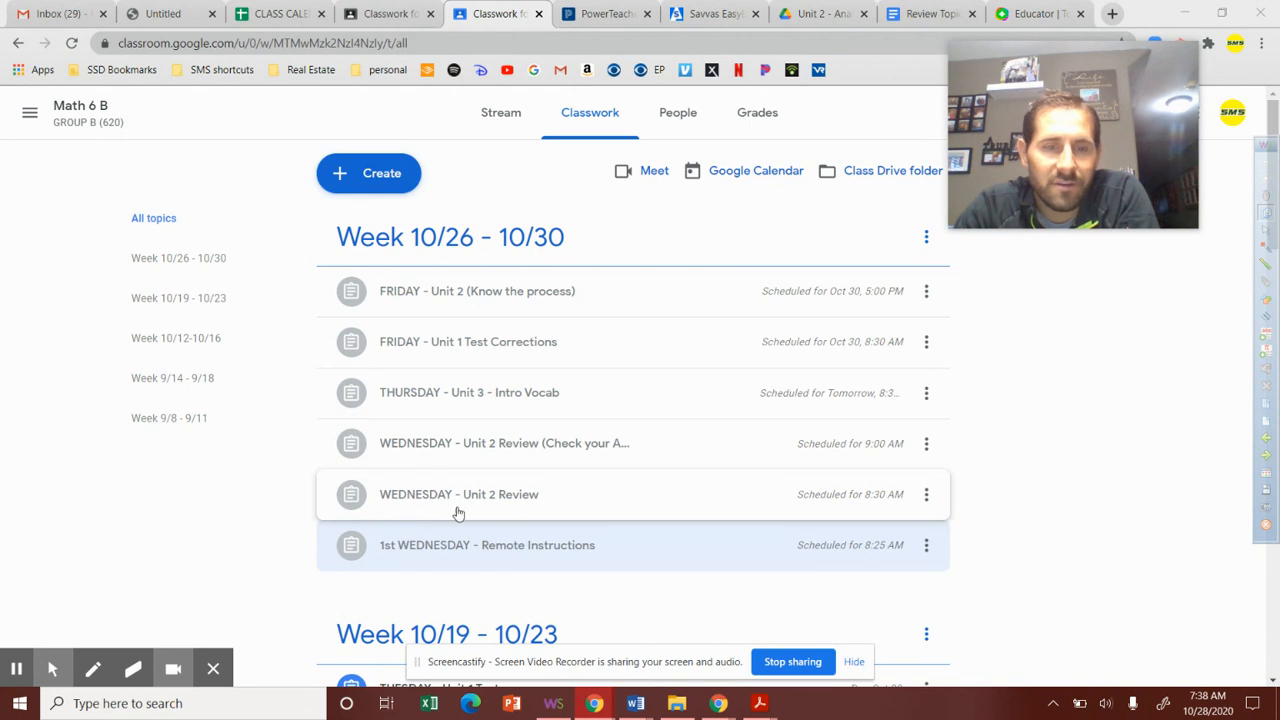
pyautogui.moveTo(588, 528)
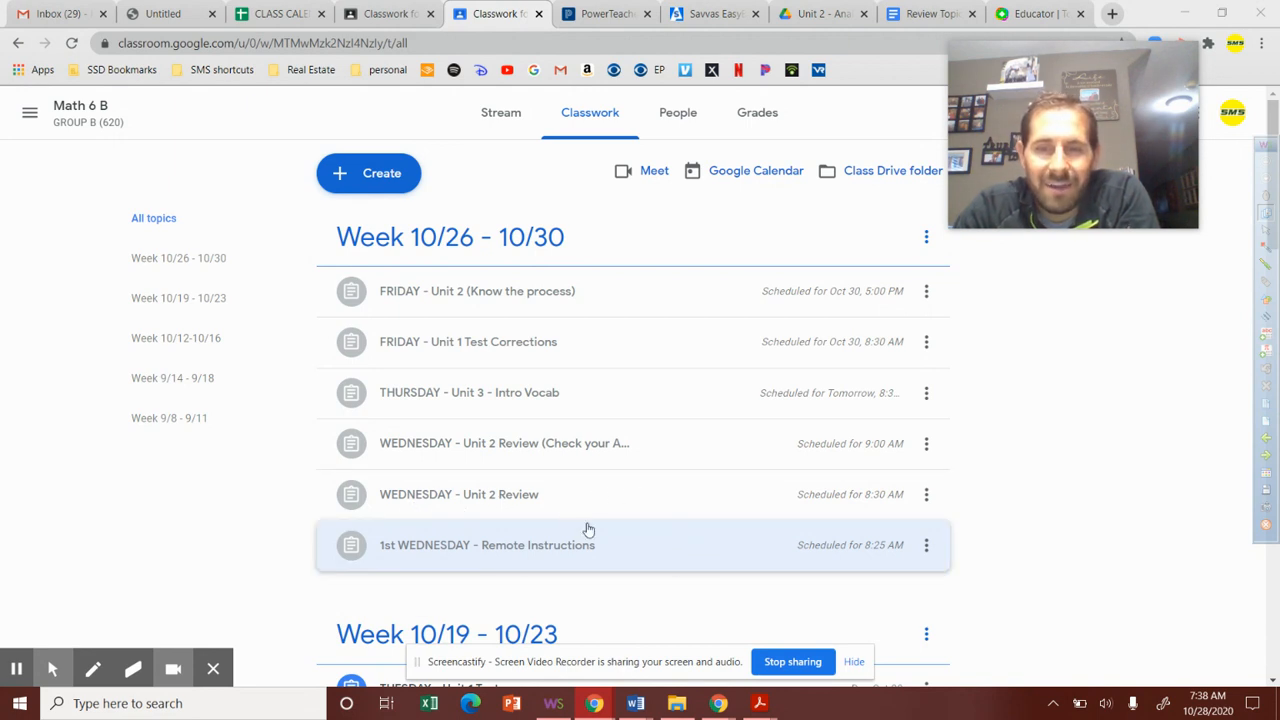
pyautogui.moveTo(520, 452)
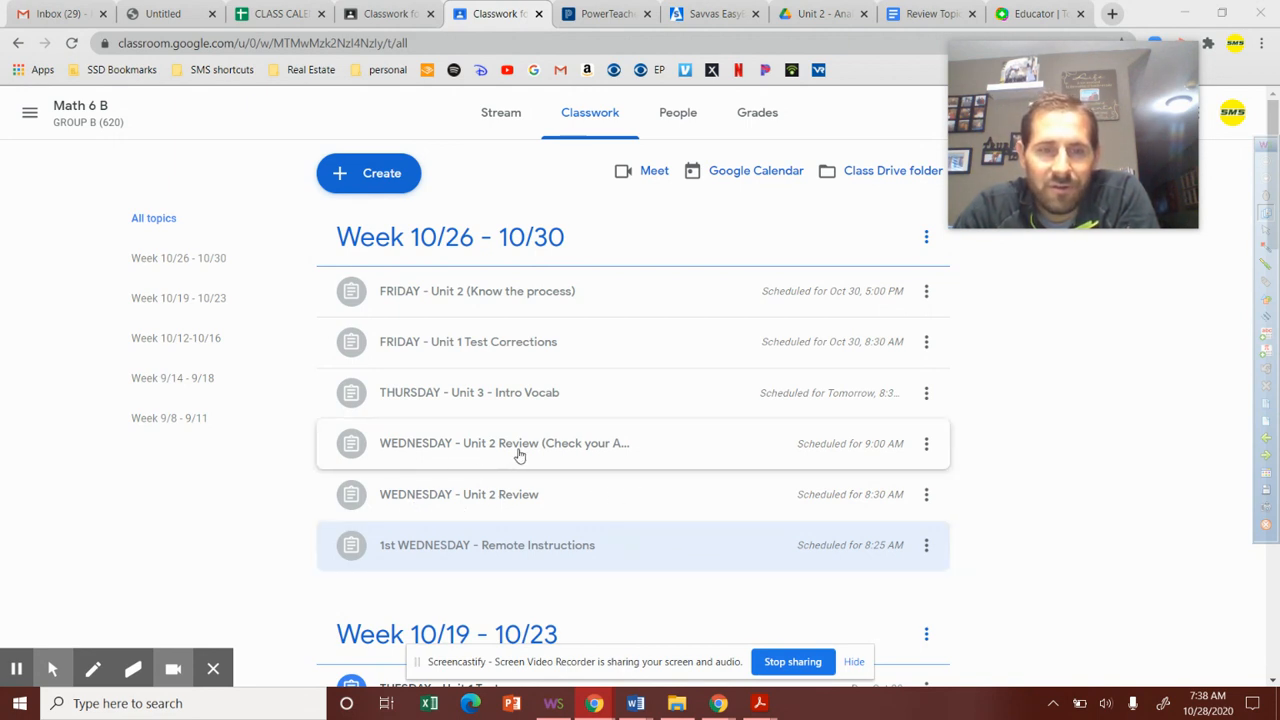
pyautogui.moveTo(616, 460)
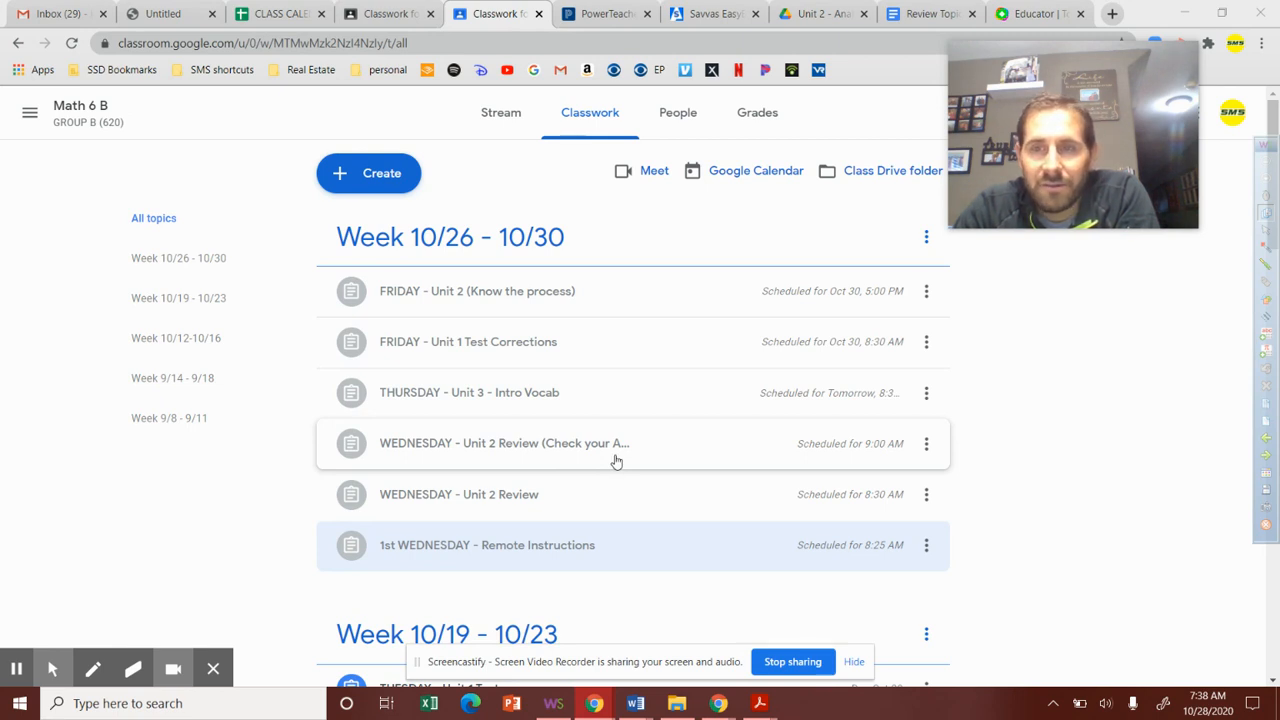
# - Expand the remote instructions row, then the WEDNESDAY - Unit 2 Review row to show its attached Google Doc
pyautogui.click(504, 558)
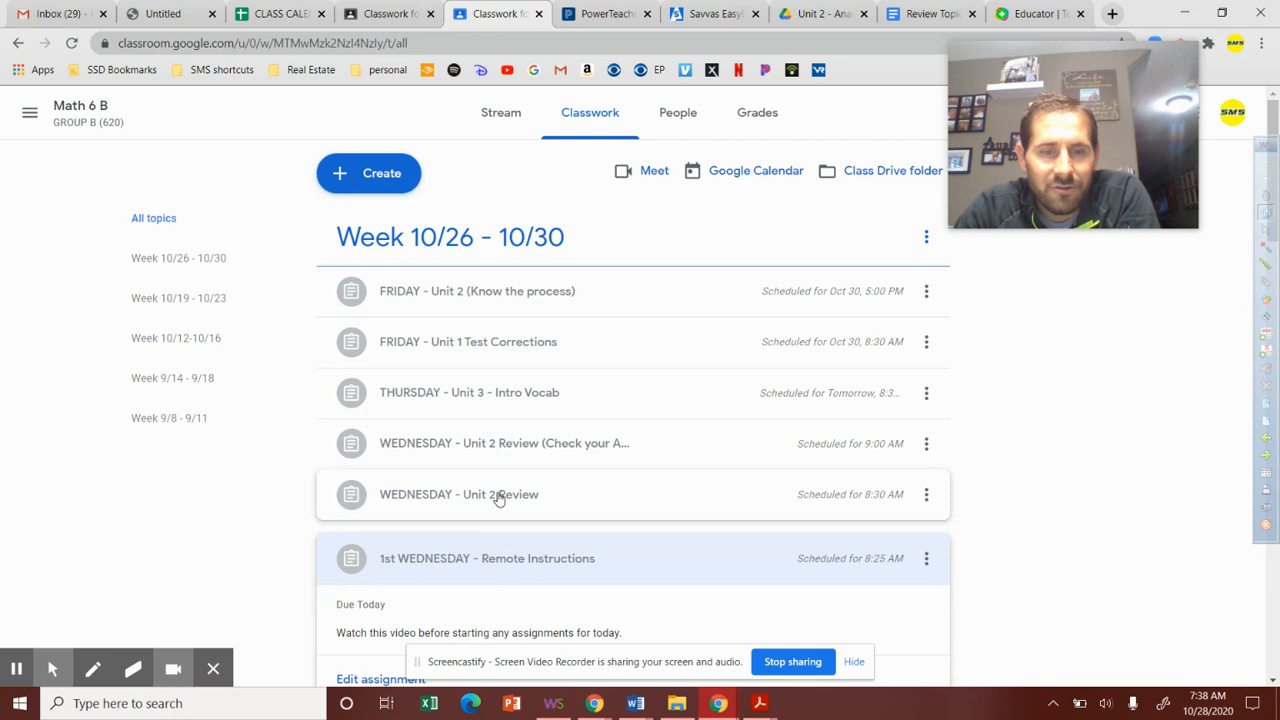
pyautogui.click(496, 494)
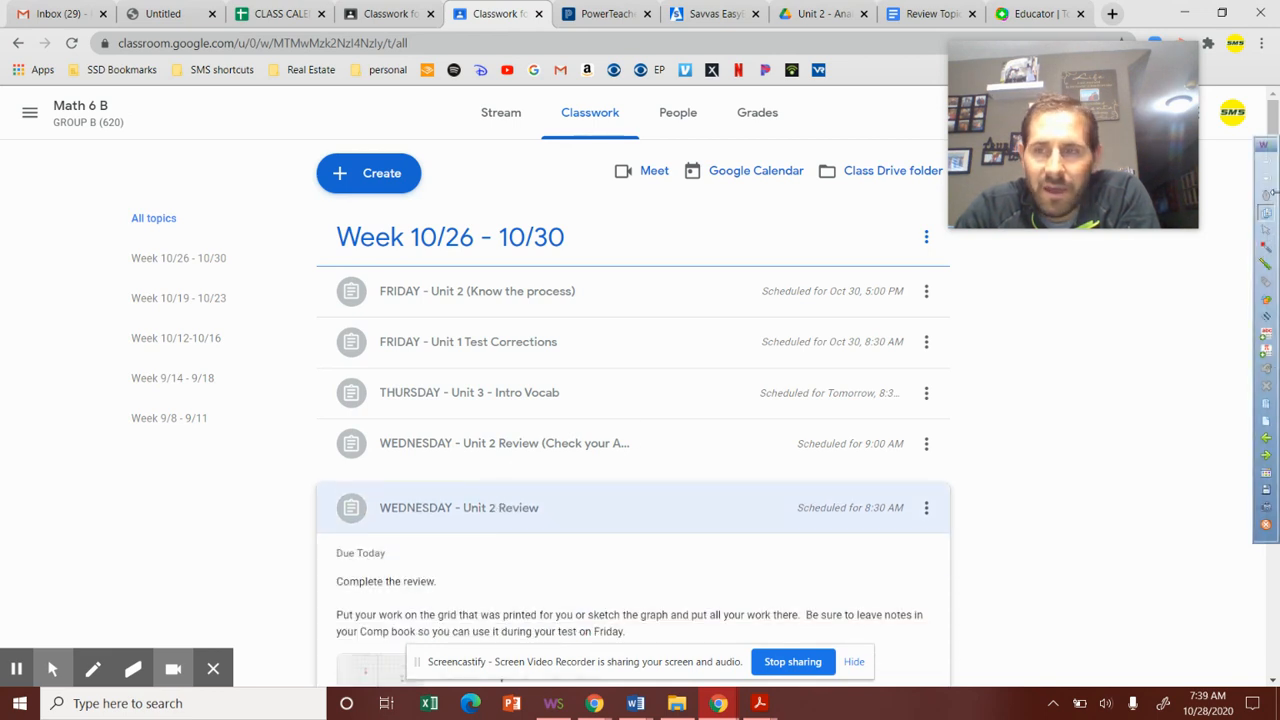
pyautogui.scroll(-3)
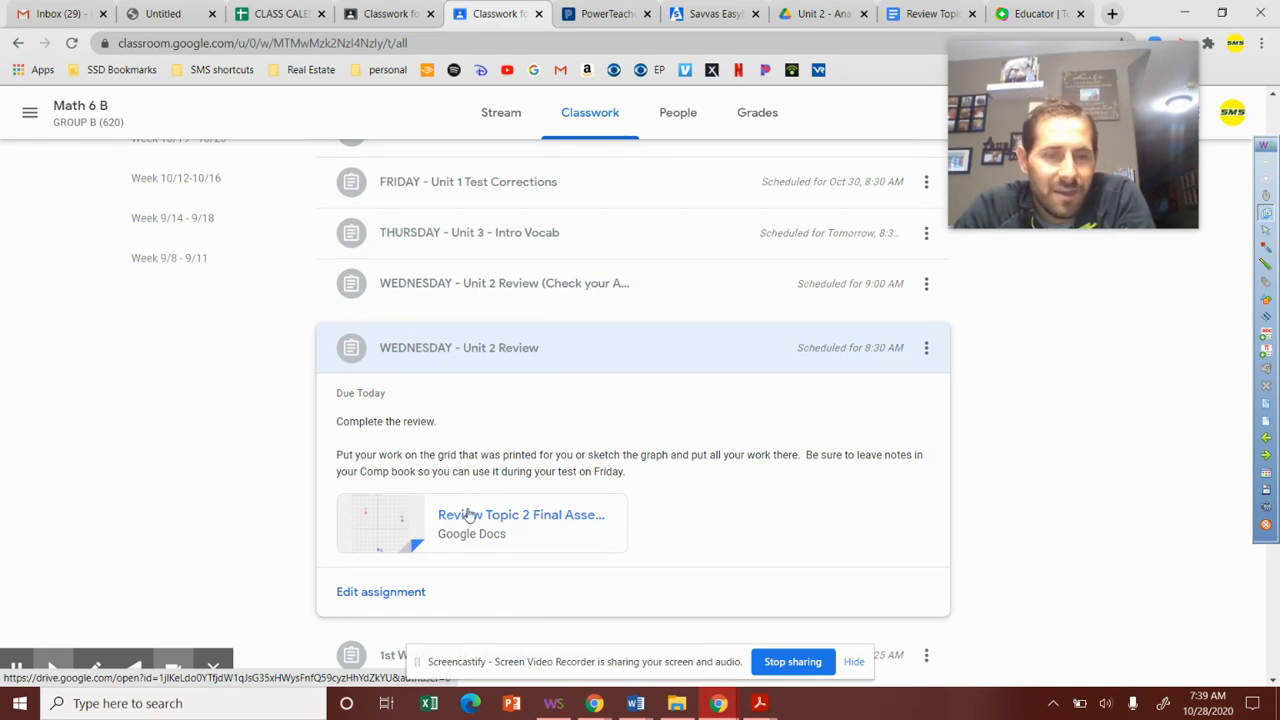
# - View the Review Topic 2 Final Assessment's coordinate plane with points A, B and C
pyautogui.click(520, 516)
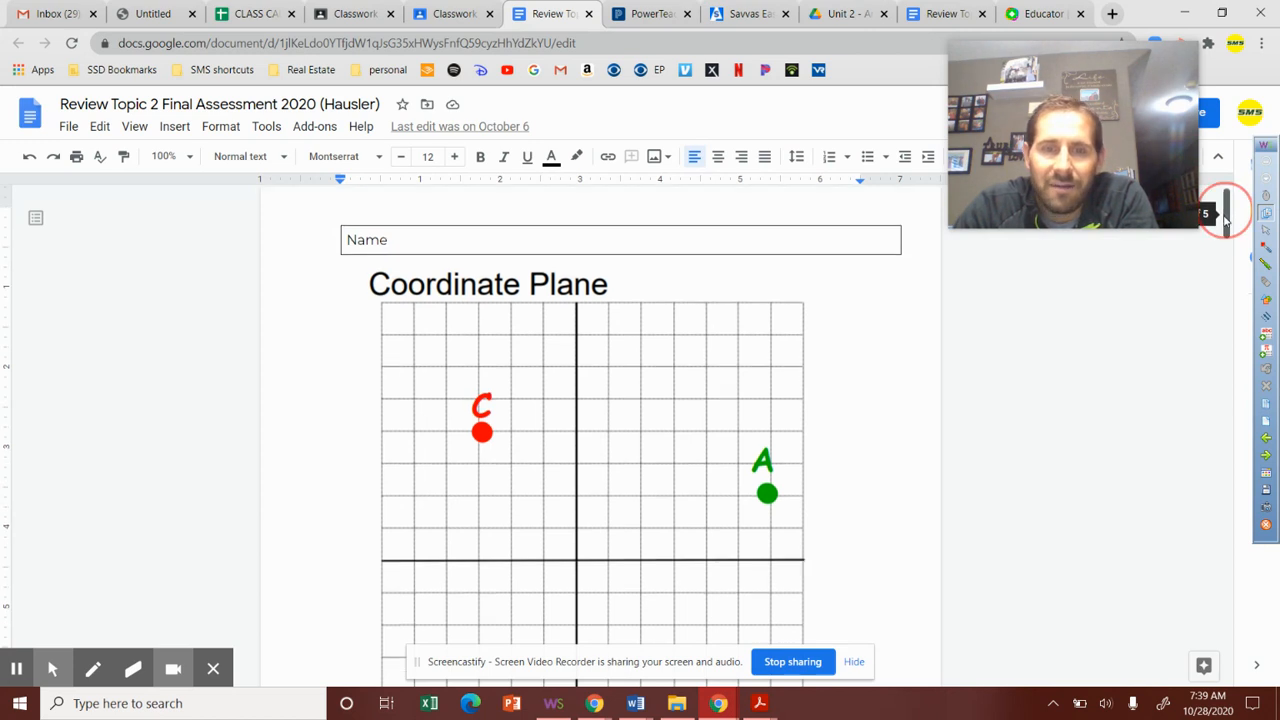
pyautogui.scroll(-3)
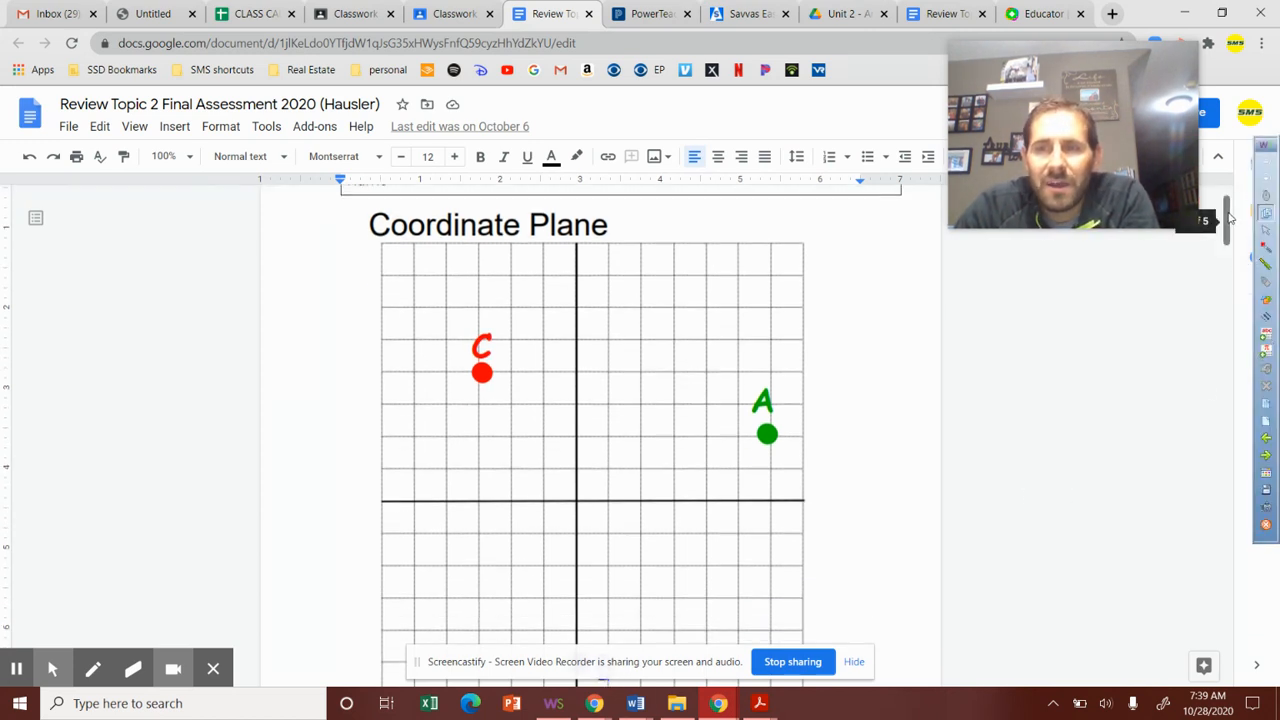
pyautogui.scroll(-3)
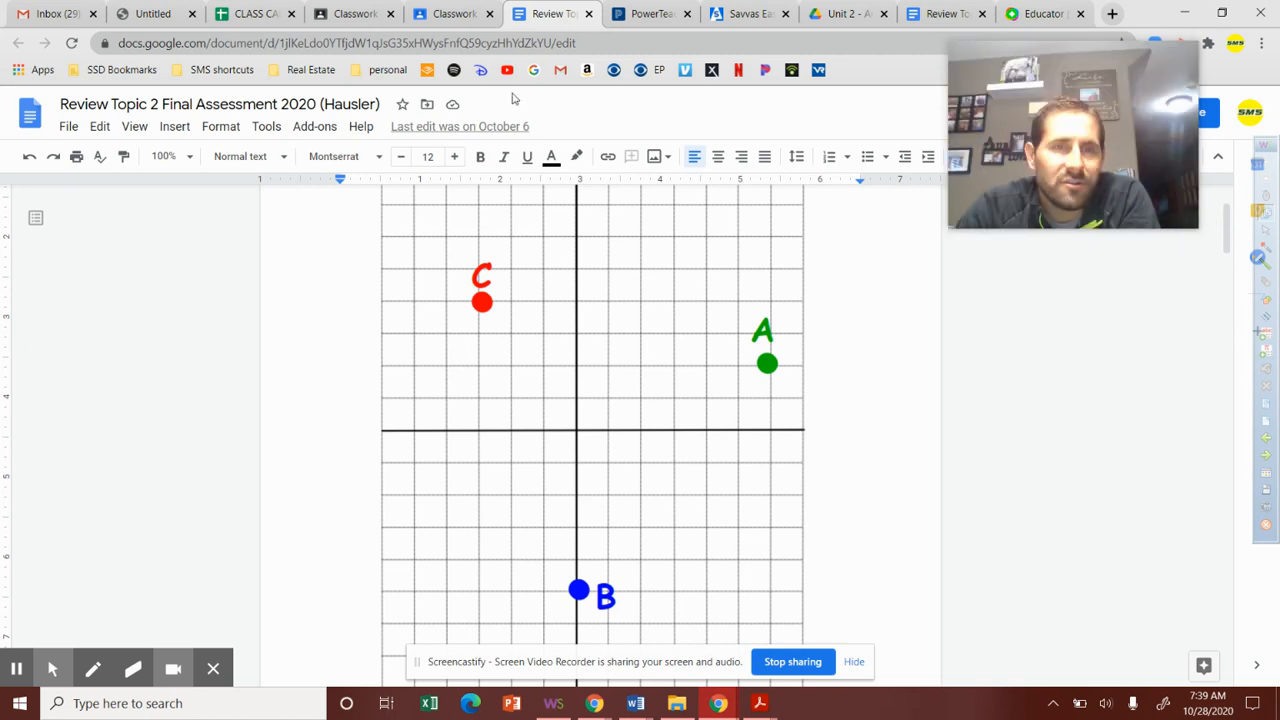
# - Switch back to the Classroom classwork list to reach the Nearpod-linked Unit 2 Review
pyautogui.click(452, 12)
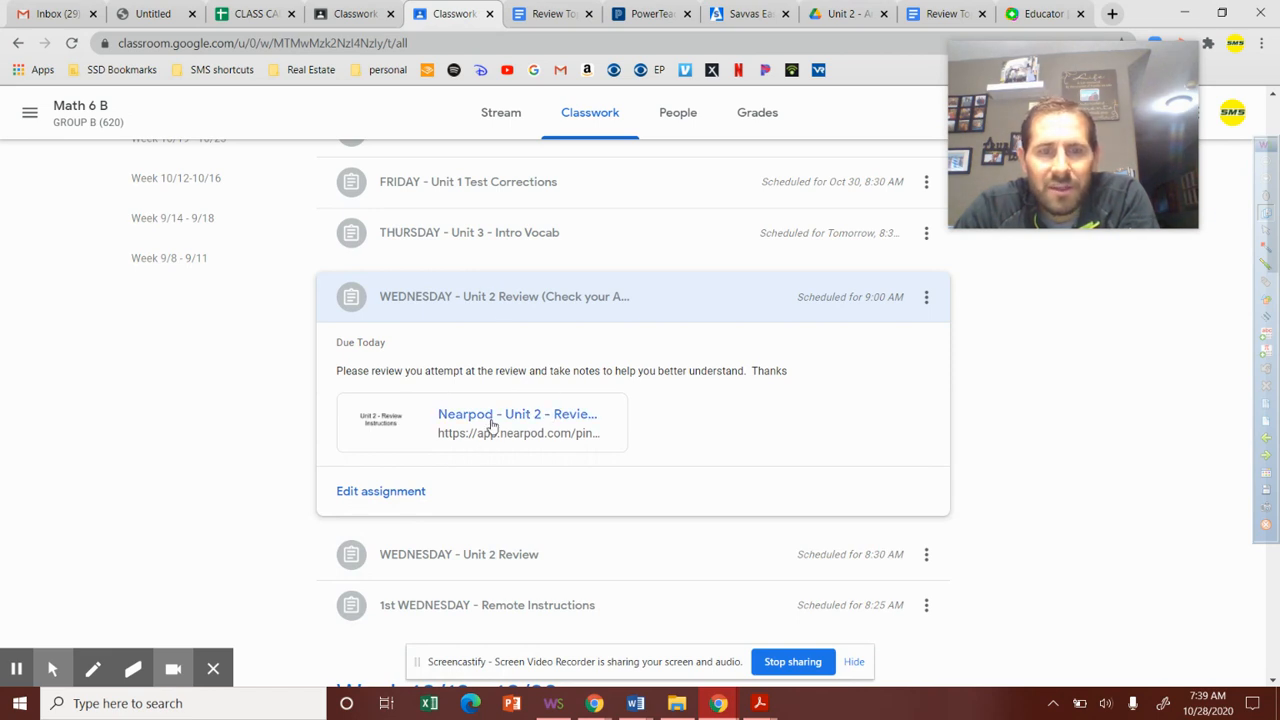
pyautogui.moveTo(410, 384)
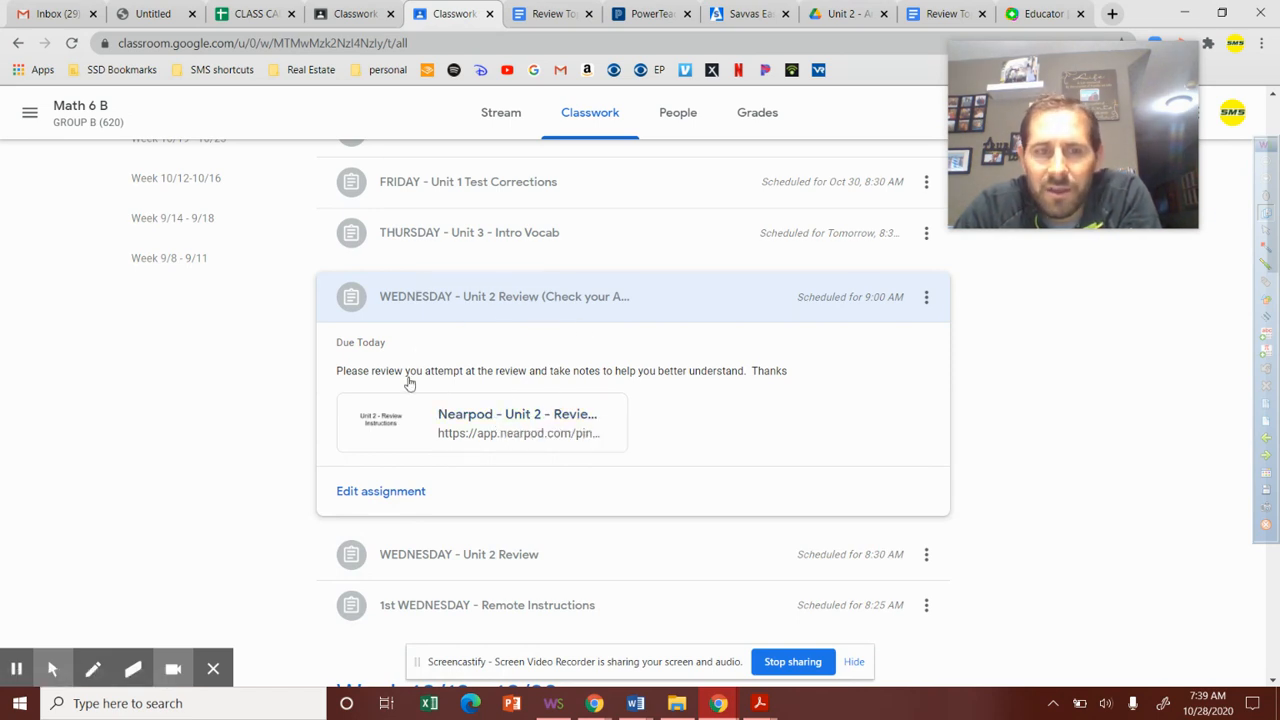
pyautogui.moveTo(544, 608)
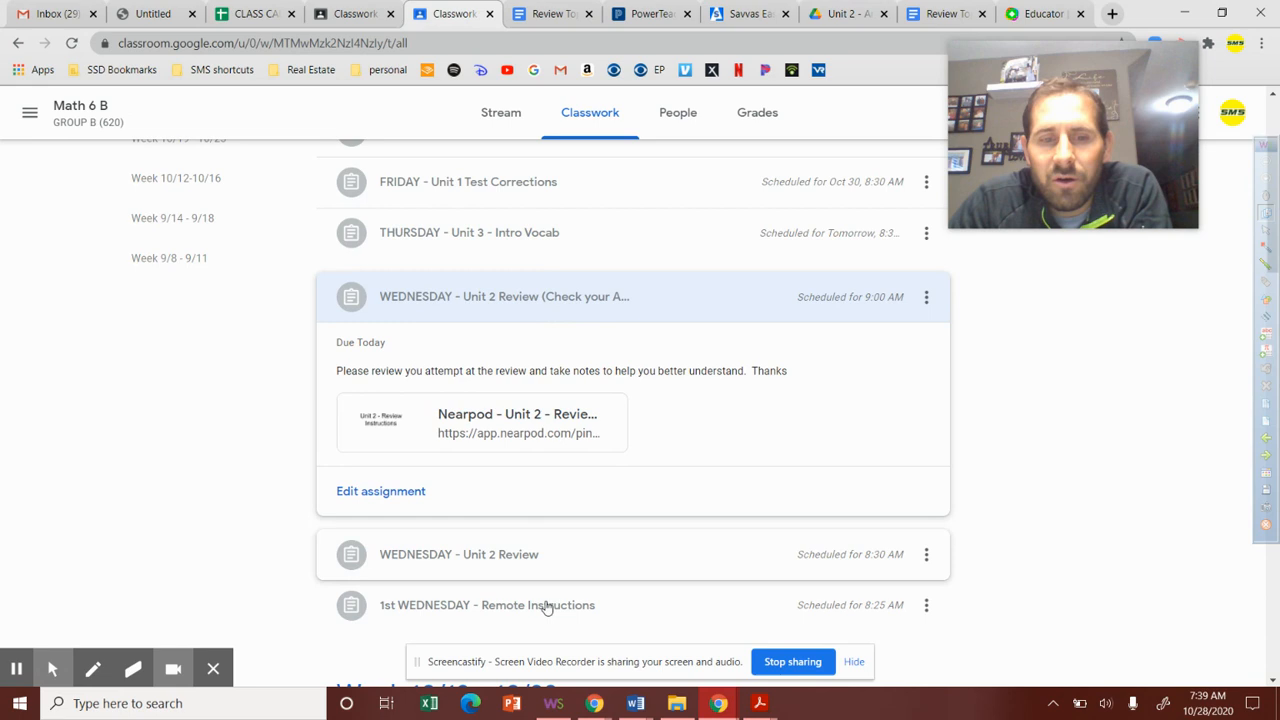
pyautogui.moveTo(580, 576)
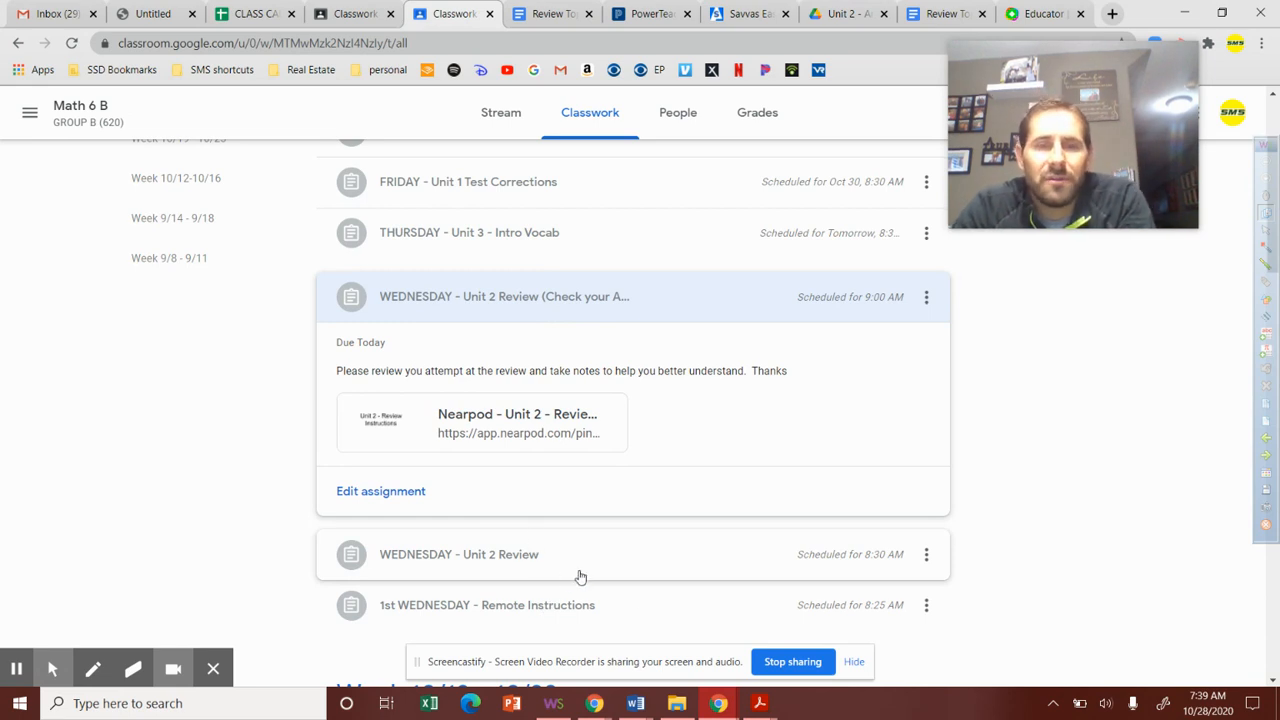
pyautogui.moveTo(652, 308)
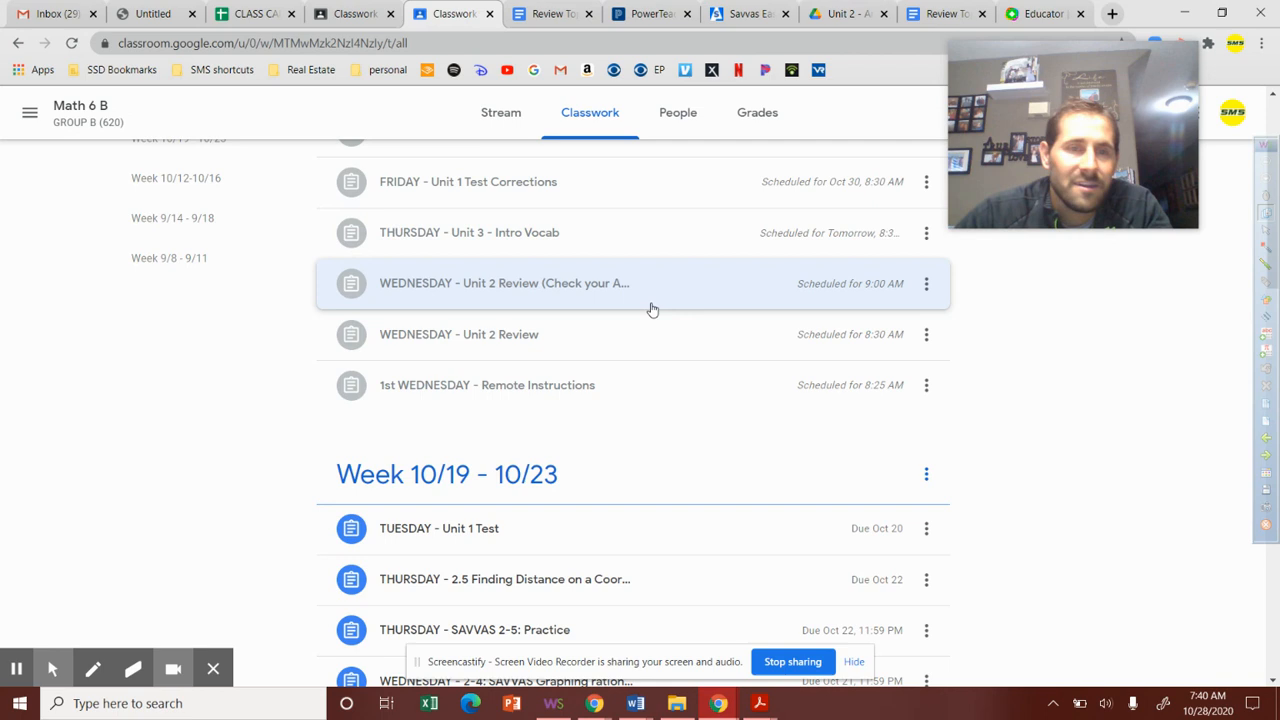
pyautogui.moveTo(912, 352)
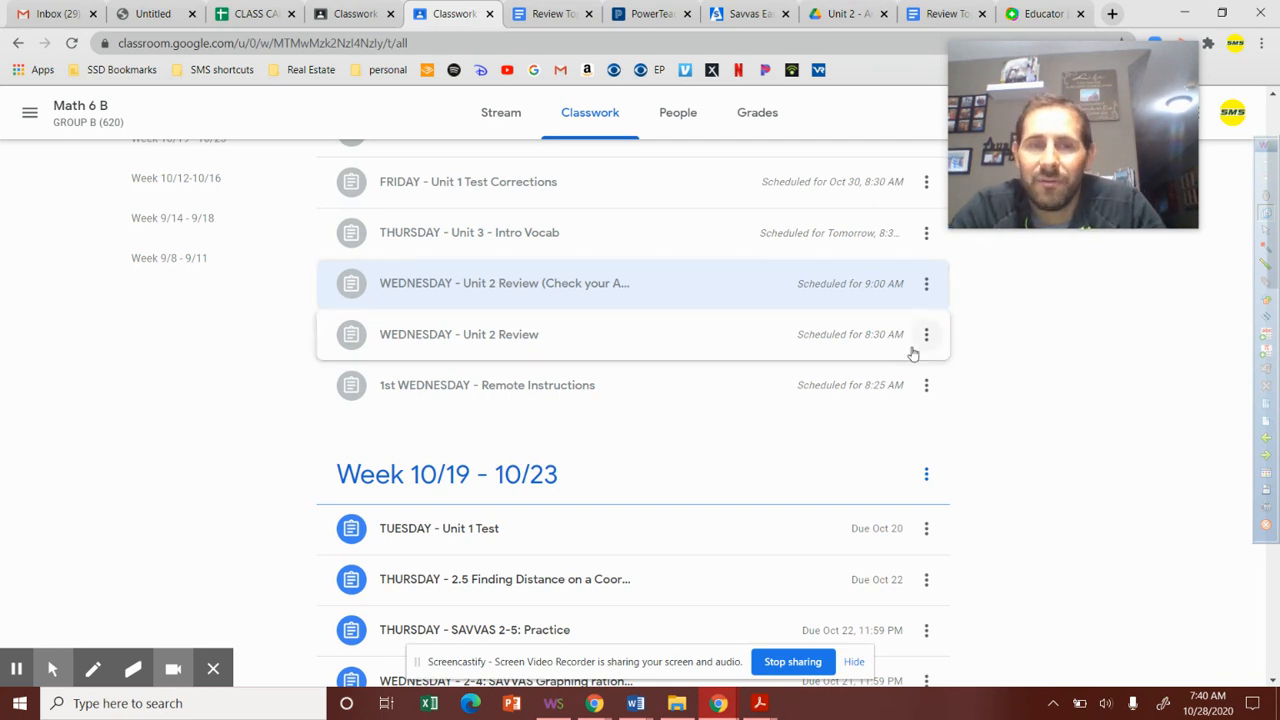
pyautogui.moveTo(662, 214)
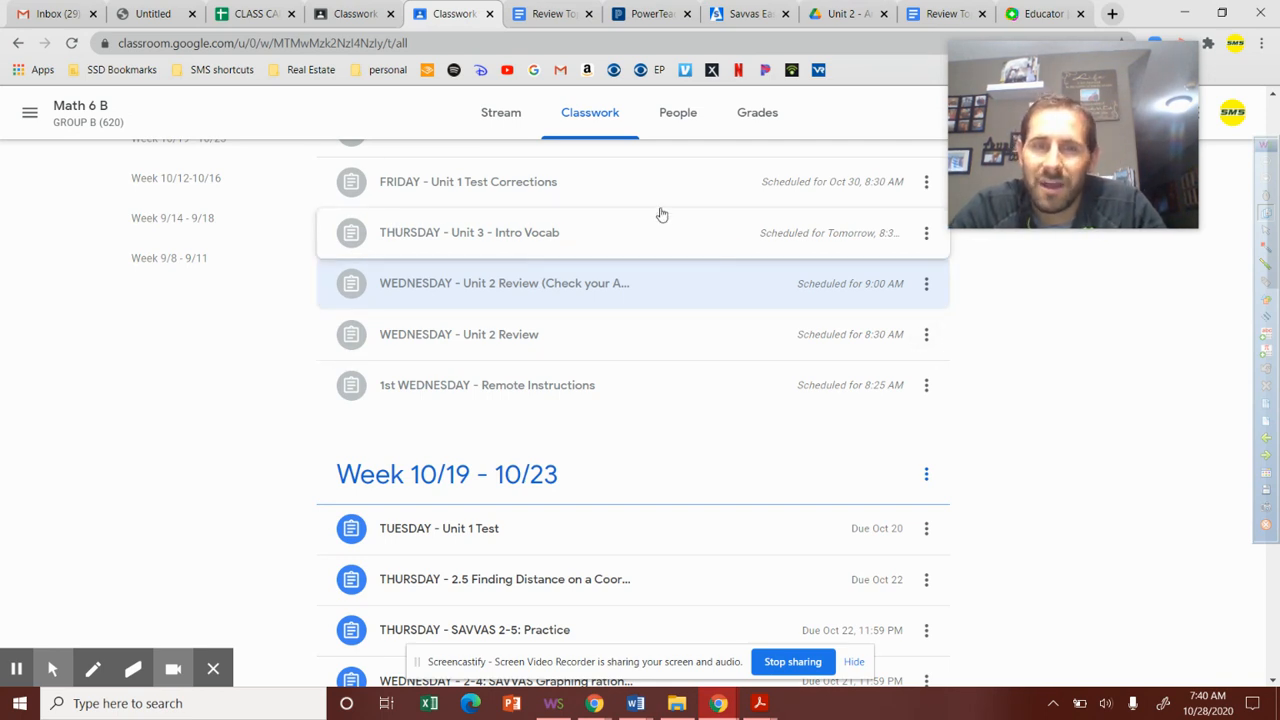
pyautogui.moveTo(1120, 424)
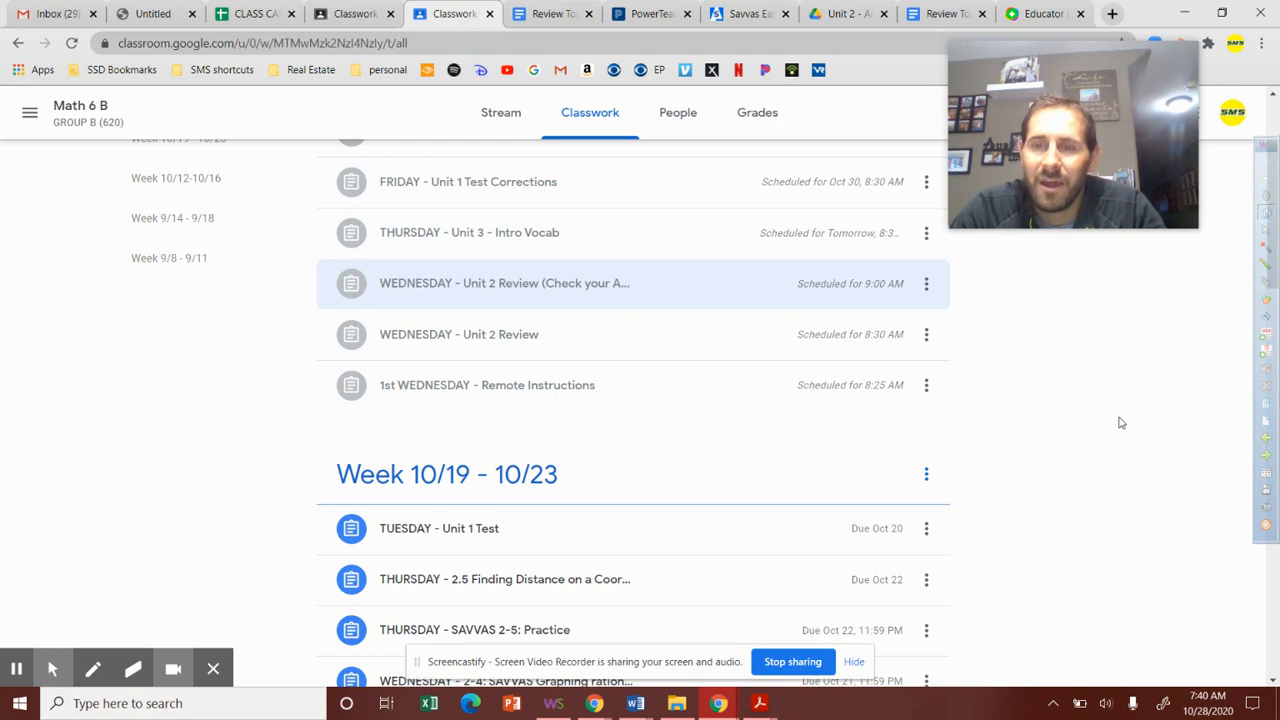